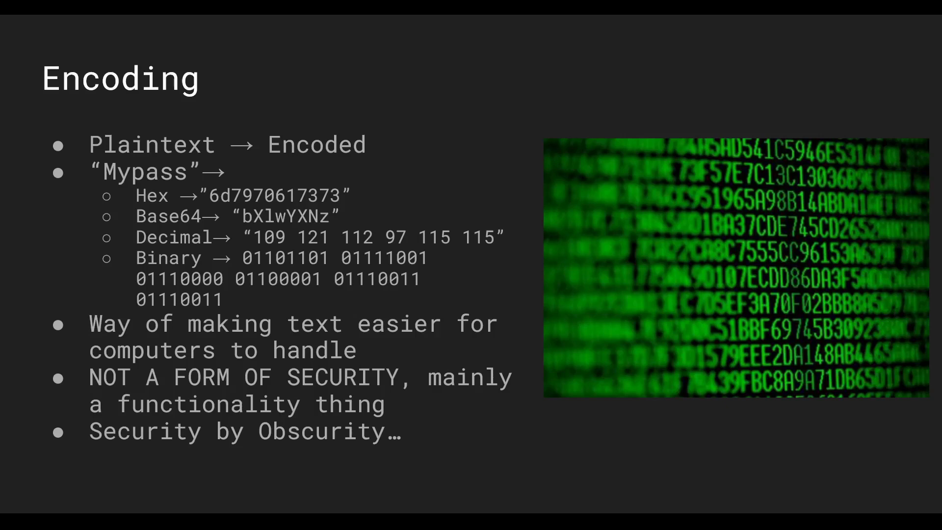
{"action": "mouse_move", "coordinate": [203, 203]}
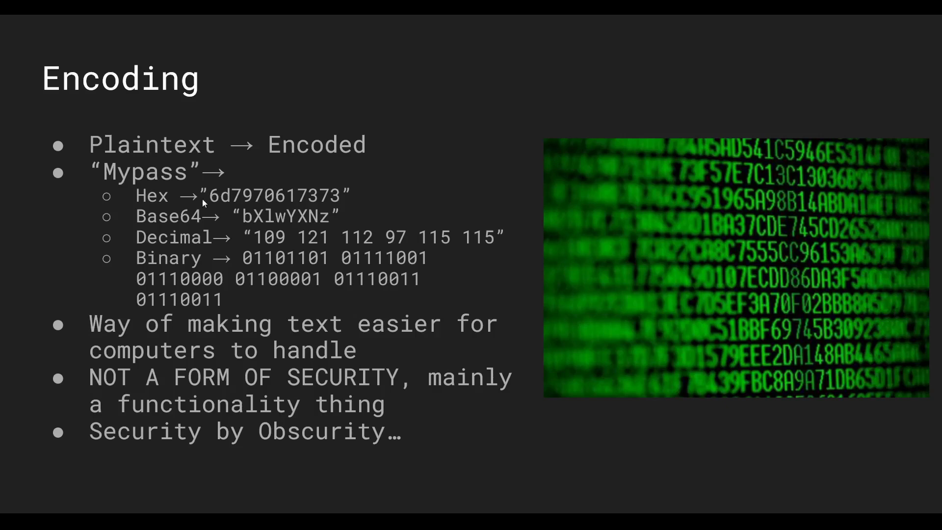
{"action": "mouse_move", "coordinate": [220, 202]}
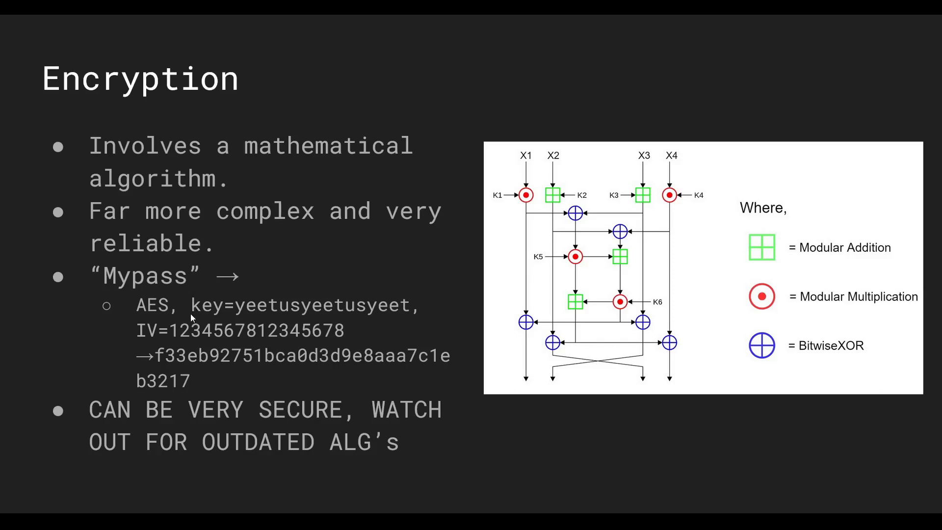
{"action": "mouse_move", "coordinate": [105, 274]}
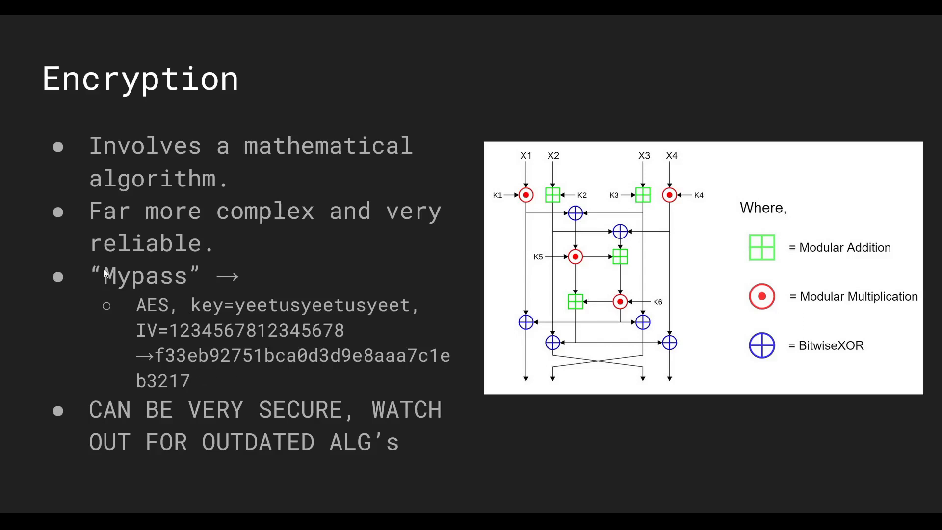
{"action": "mouse_move", "coordinate": [155, 280]}
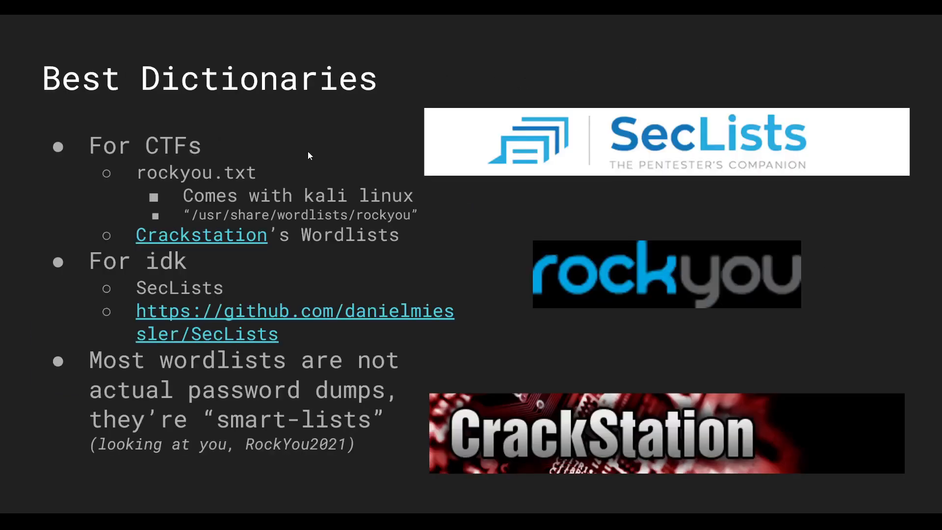
{"action": "mouse_move", "coordinate": [345, 218]}
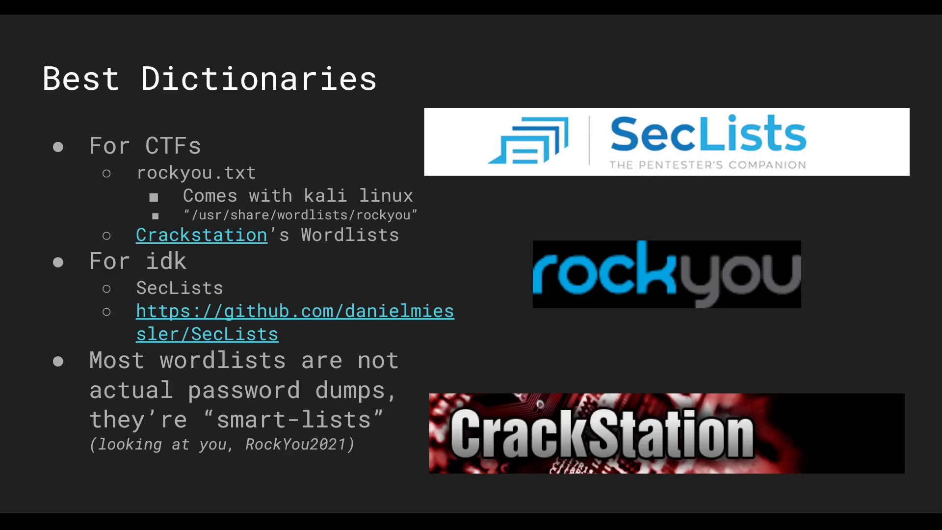
{"action": "mouse_move", "coordinate": [675, 230]}
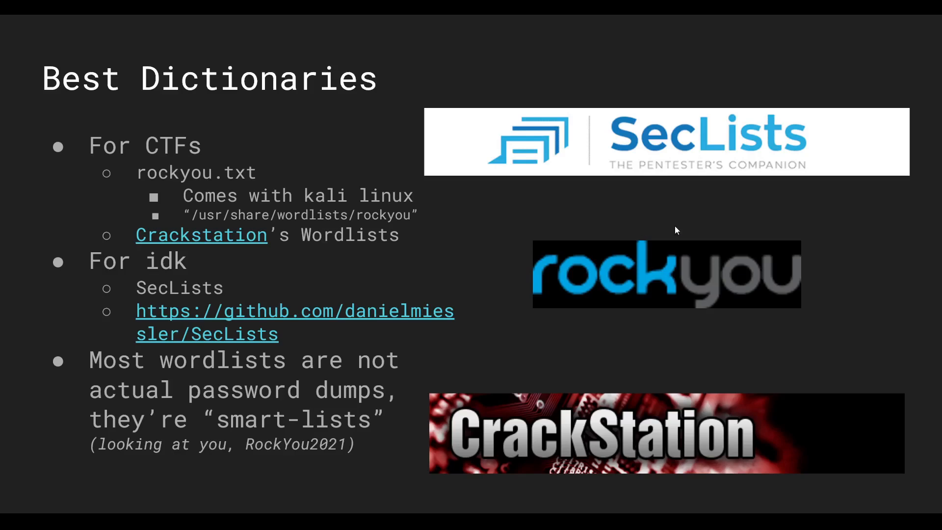
{"action": "mouse_move", "coordinate": [589, 278]}
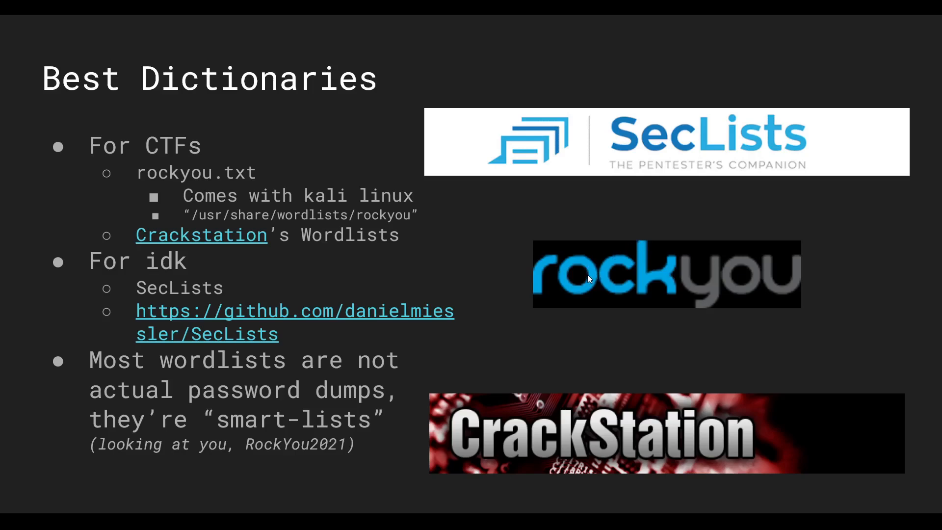
{"action": "mouse_move", "coordinate": [275, 451]}
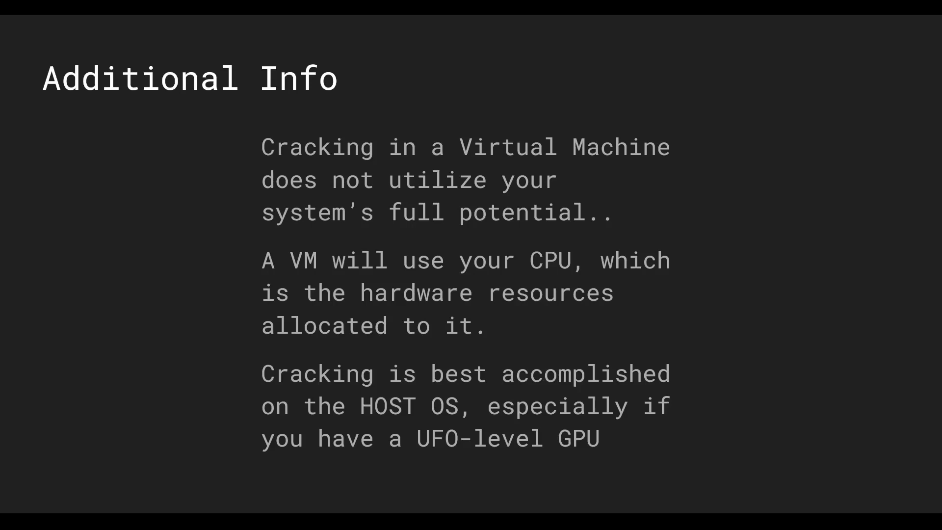
{"action": "mouse_move", "coordinate": [234, 259]}
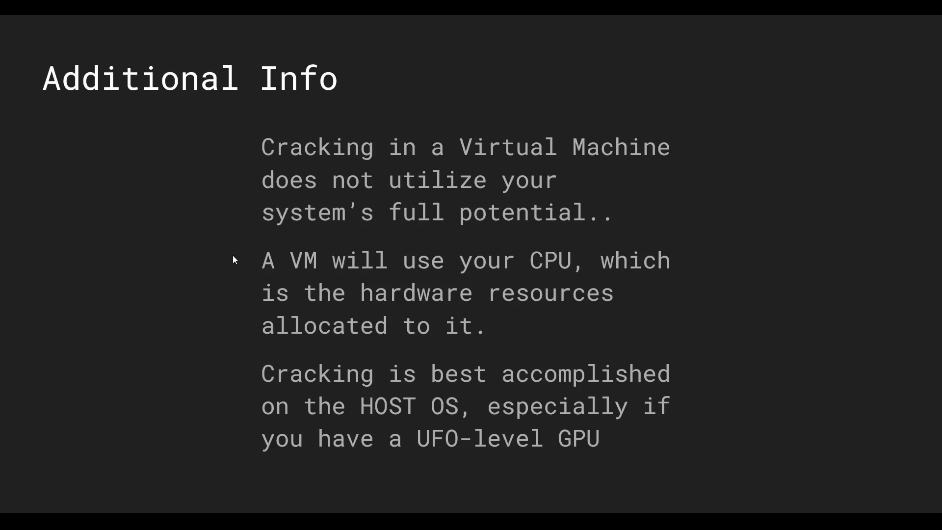
{"action": "mouse_move", "coordinate": [402, 407]}
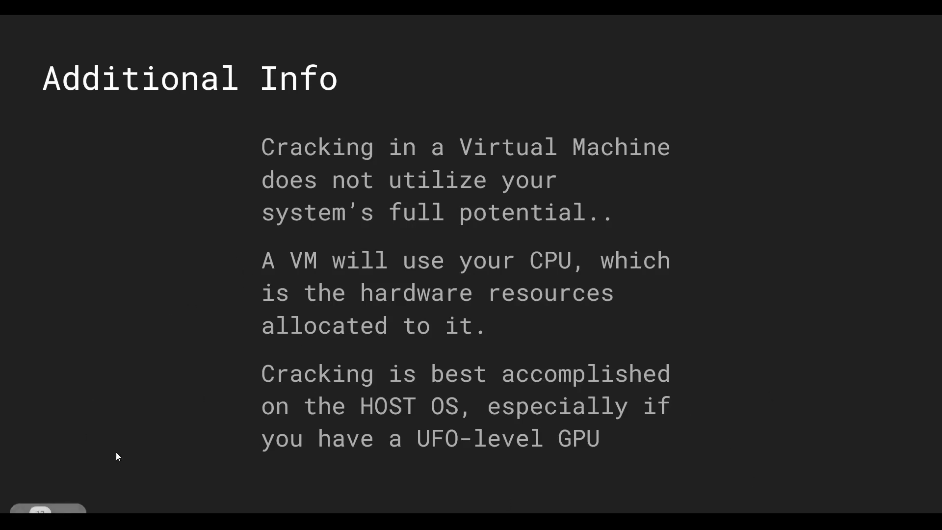
{"action": "mouse_move", "coordinate": [396, 419]}
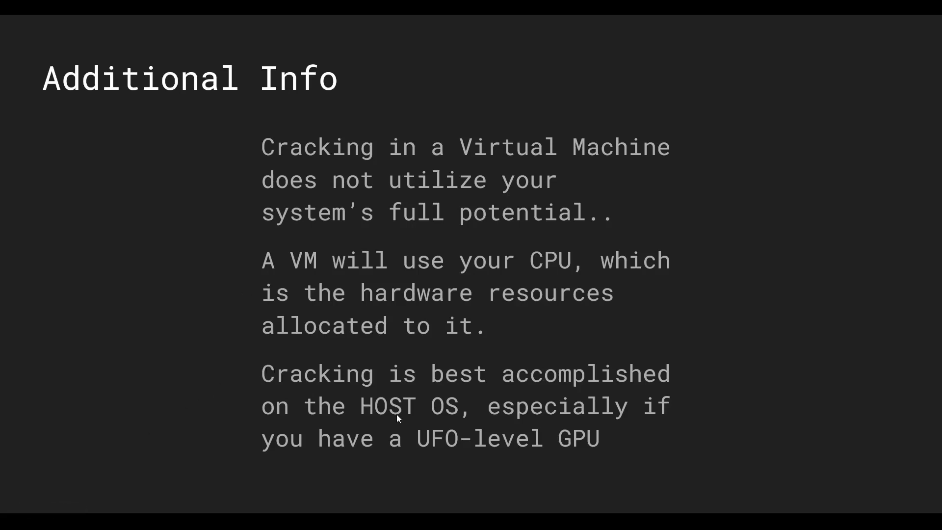
{"action": "mouse_move", "coordinate": [435, 414]}
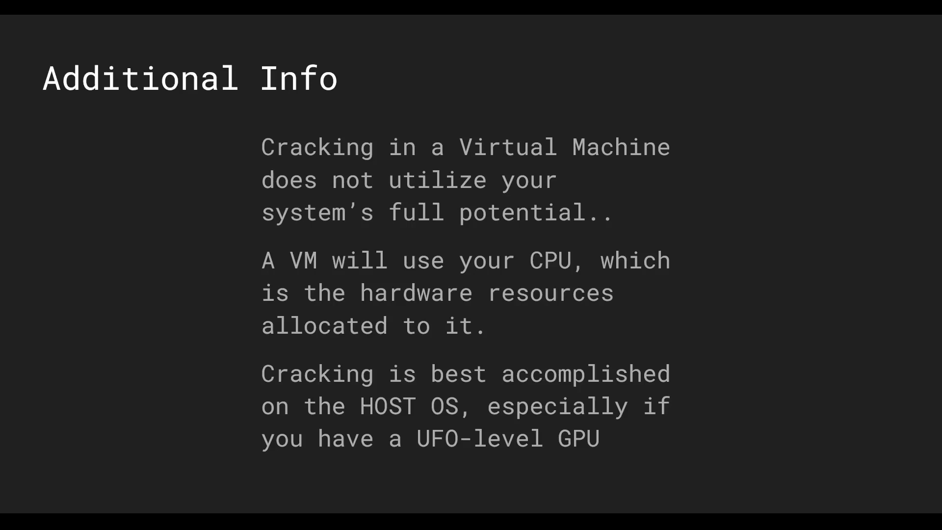
{"action": "mouse_move", "coordinate": [431, 413]}
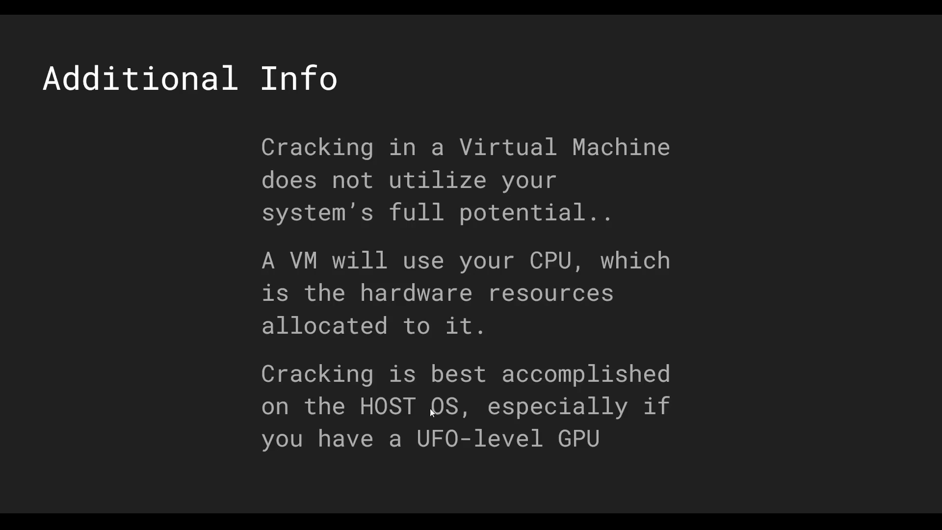
{"action": "mouse_move", "coordinate": [280, 354]}
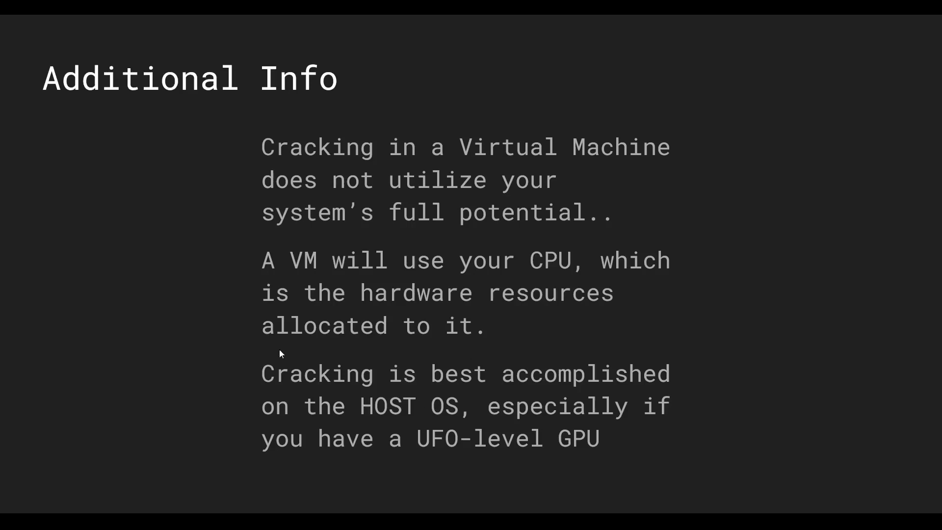
{"action": "mouse_move", "coordinate": [432, 485]}
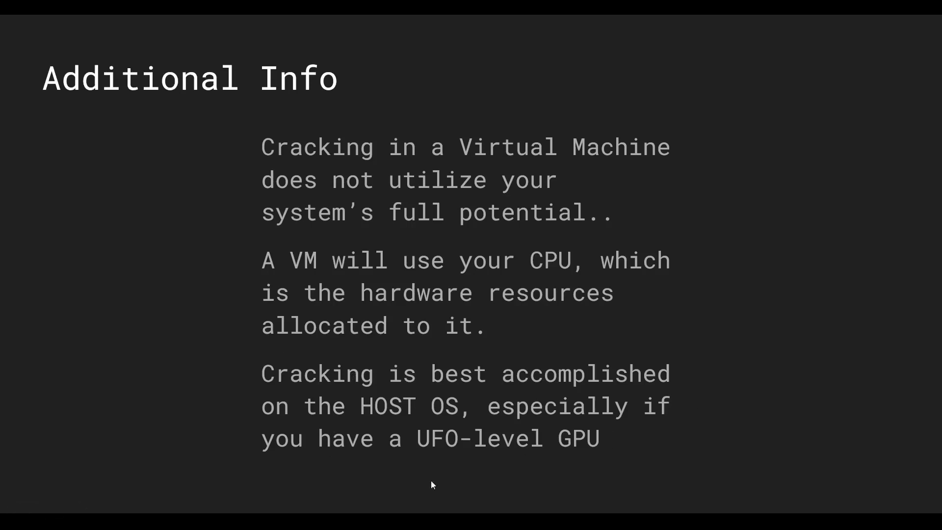
{"action": "mouse_move", "coordinate": [193, 400]}
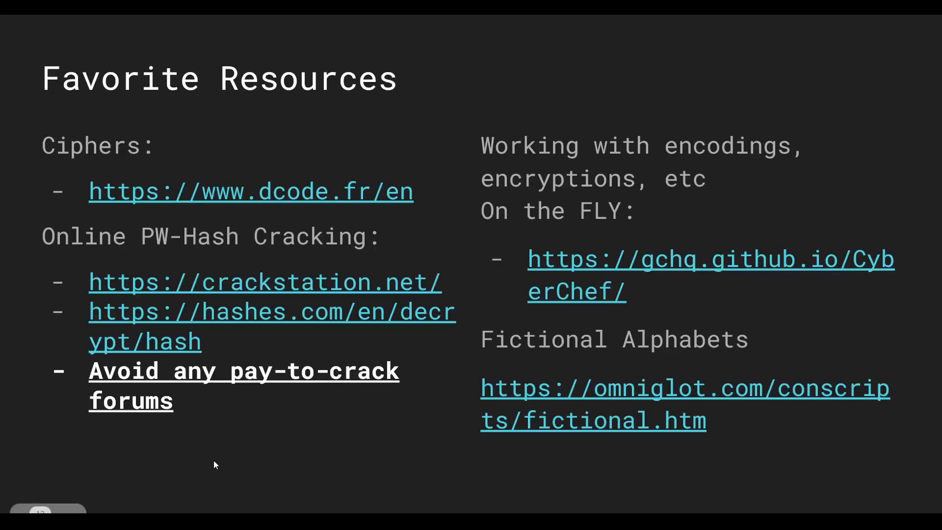
{"action": "mouse_move", "coordinate": [212, 204]}
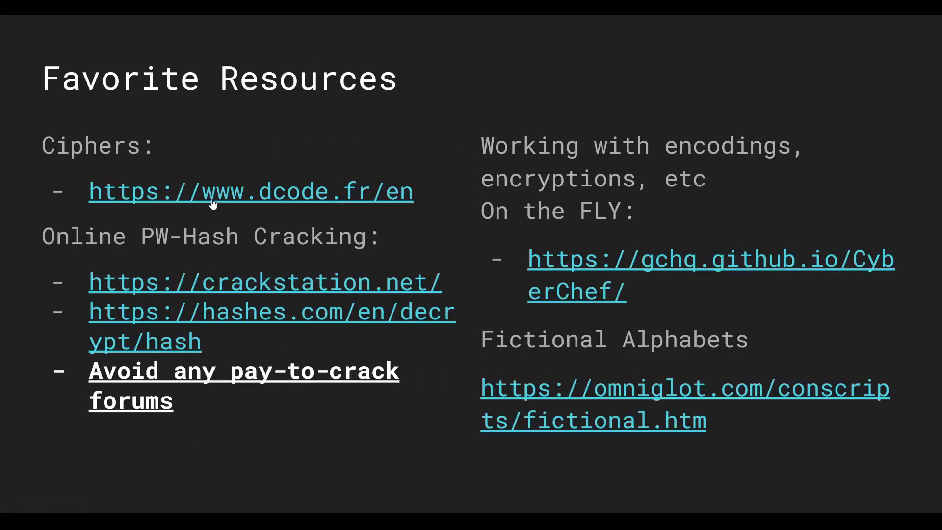
{"action": "mouse_move", "coordinate": [357, 198]}
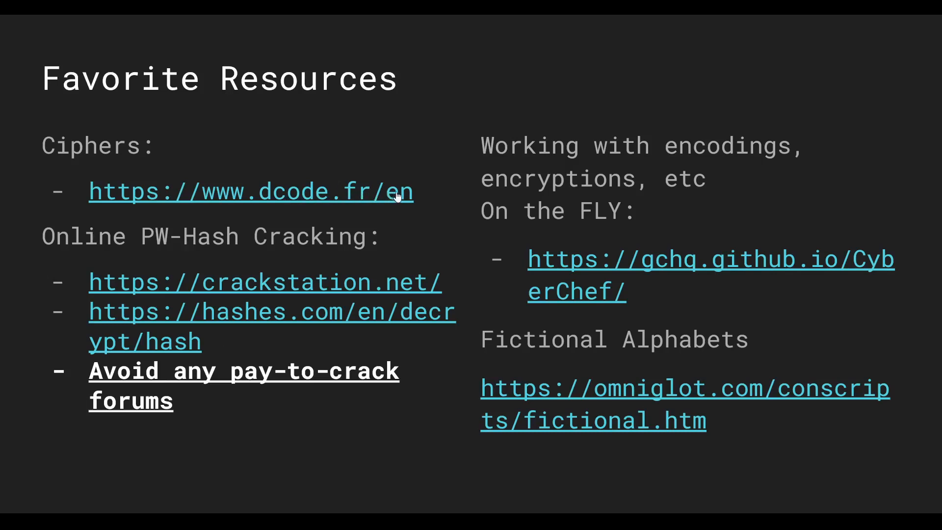
{"action": "mouse_move", "coordinate": [380, 298]}
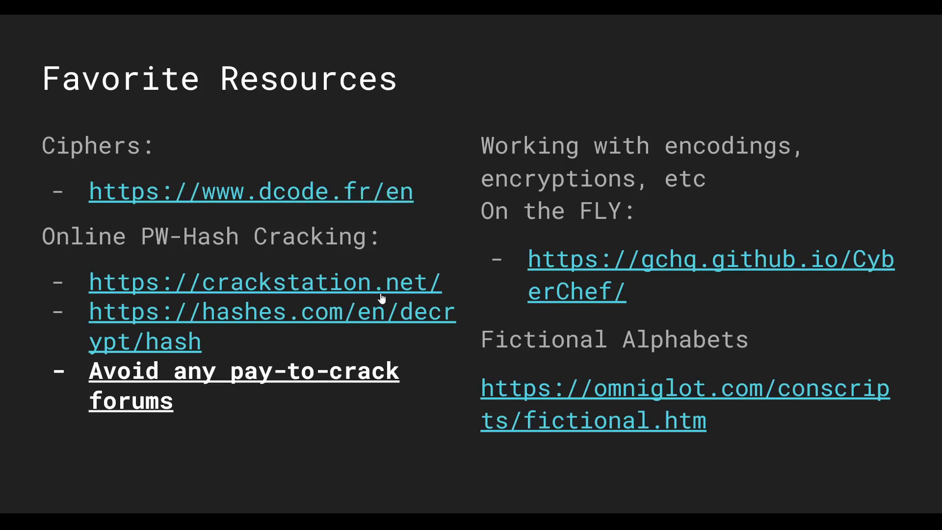
{"action": "mouse_move", "coordinate": [295, 246]}
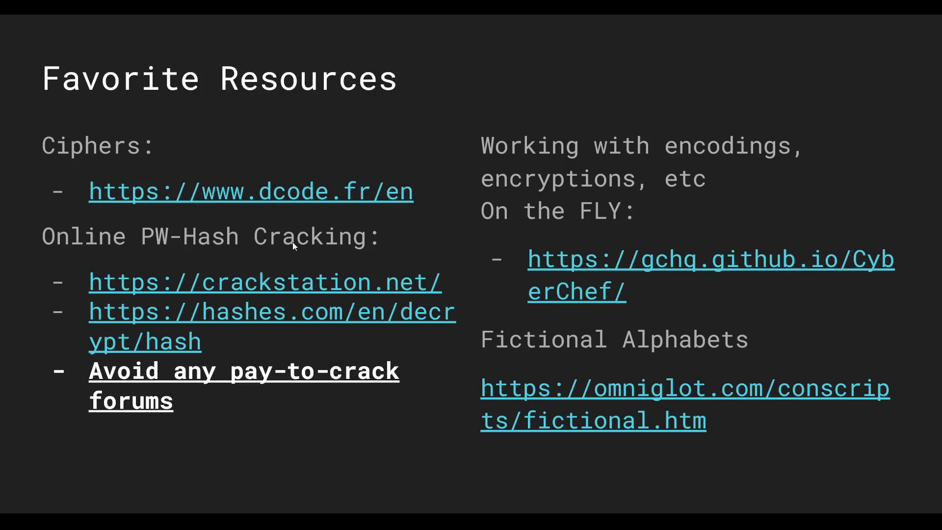
{"action": "mouse_move", "coordinate": [252, 283]}
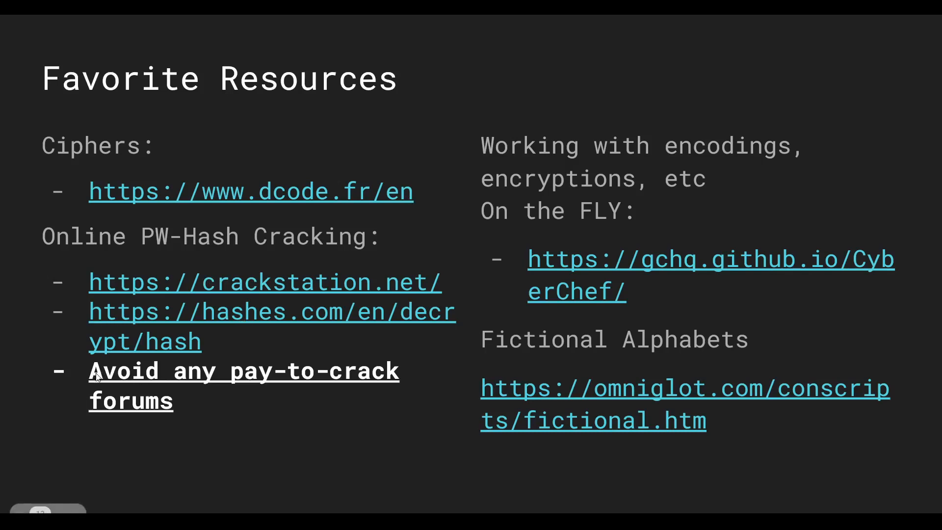
{"action": "mouse_move", "coordinate": [102, 384]}
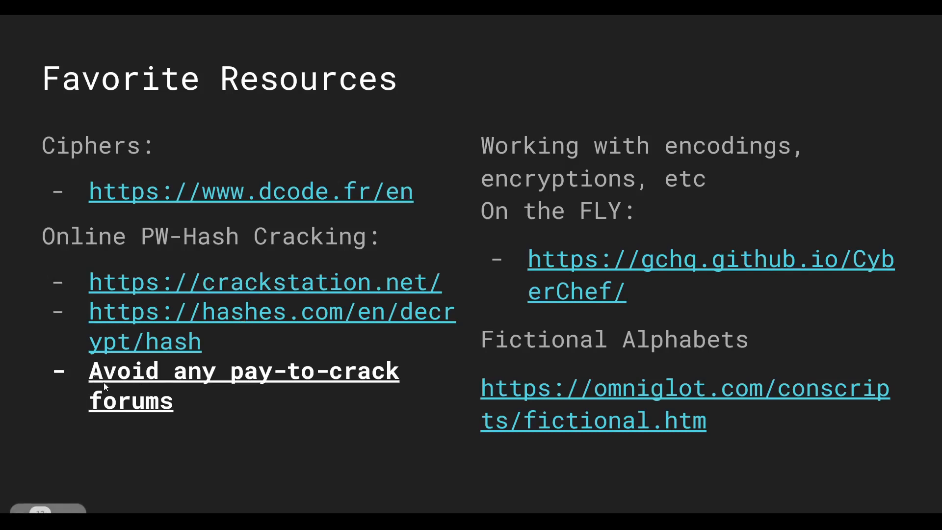